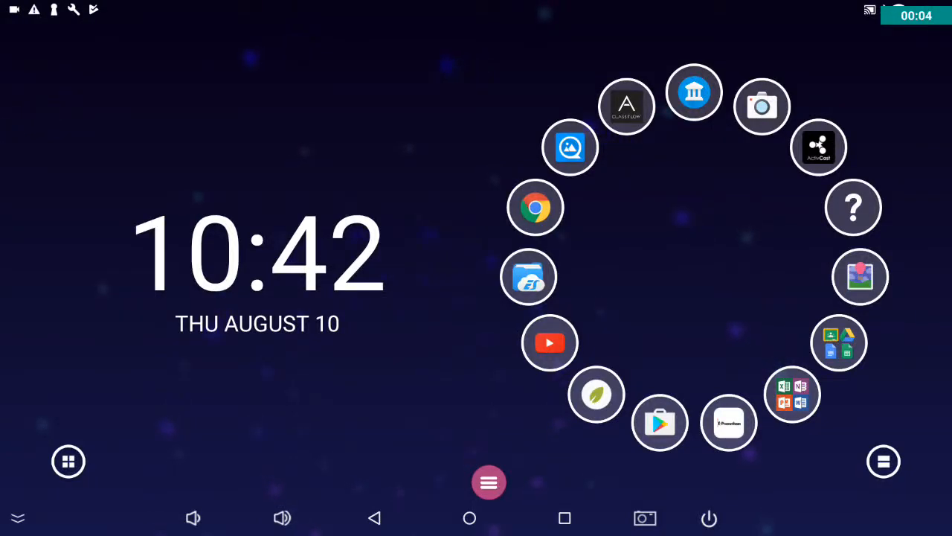
Open the ActivConnect app drawer on the Games category.
left_click(68, 462)
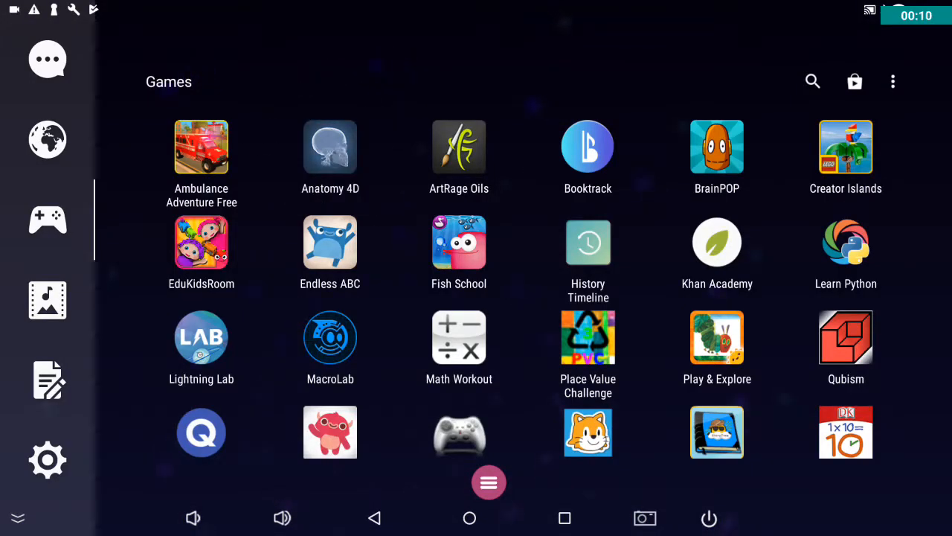
Launch Anatomy 4D to view the AR heart over the printed sheet.
left_click(330, 147)
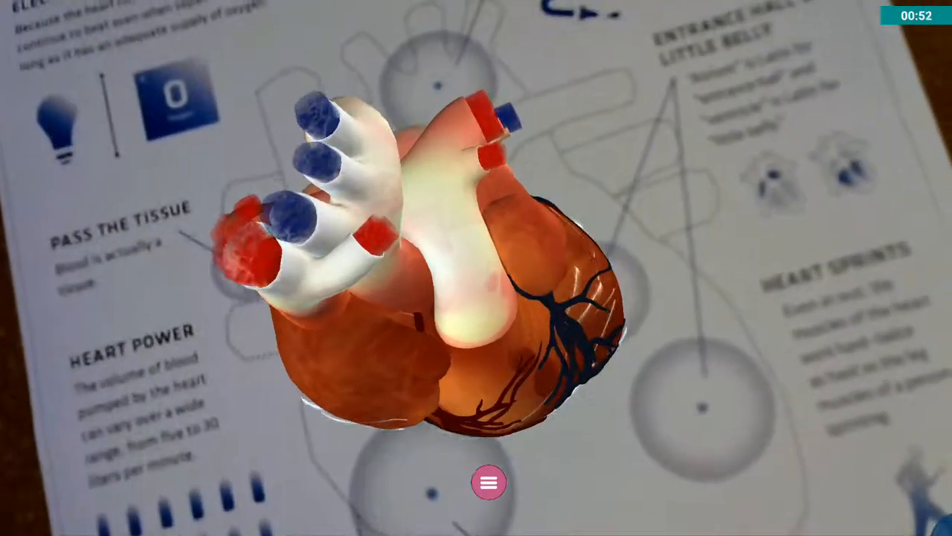
Open the annotation toolbar over the heart and select the green pen colour.
left_click(488, 481)
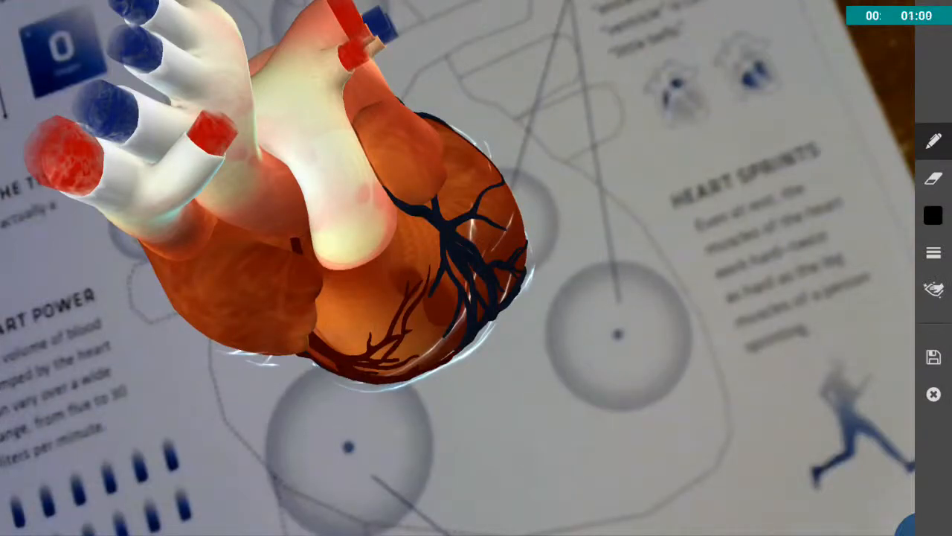
left_click(933, 216)
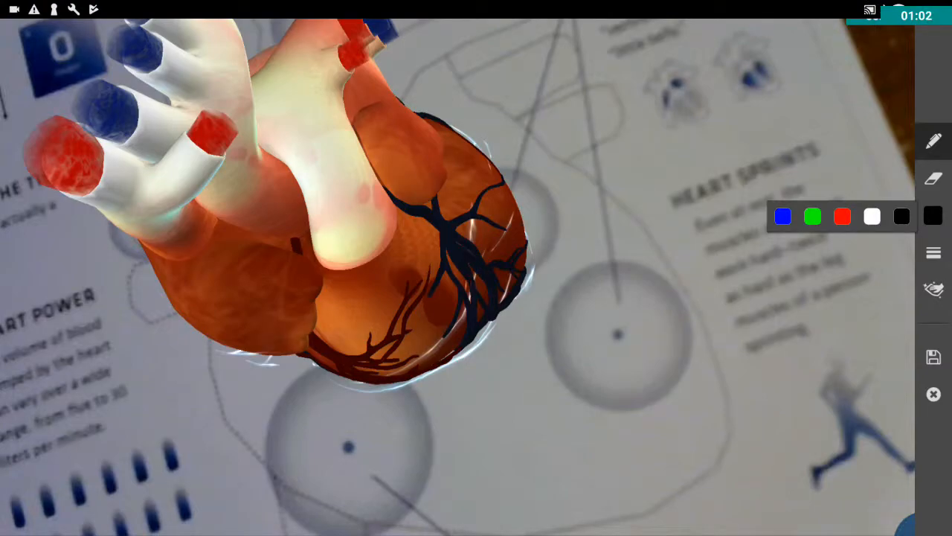
left_click(812, 217)
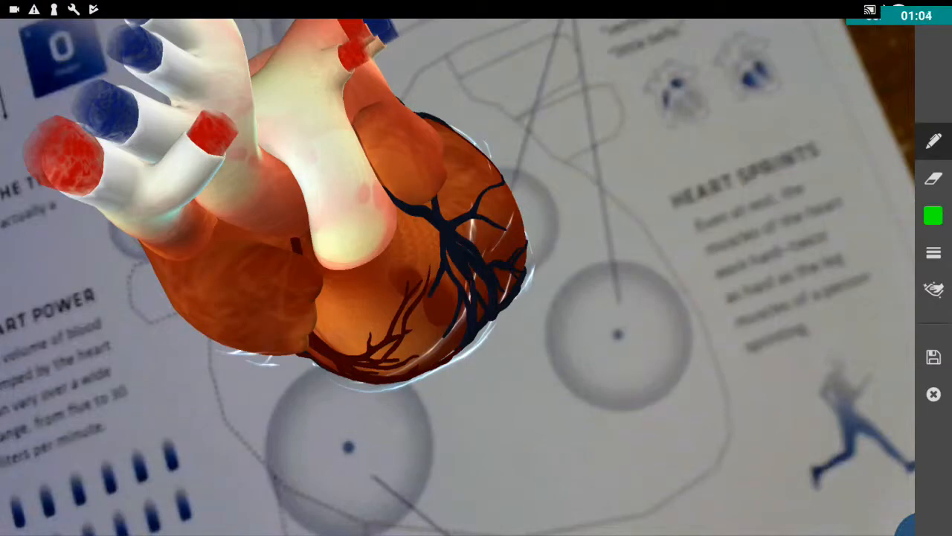